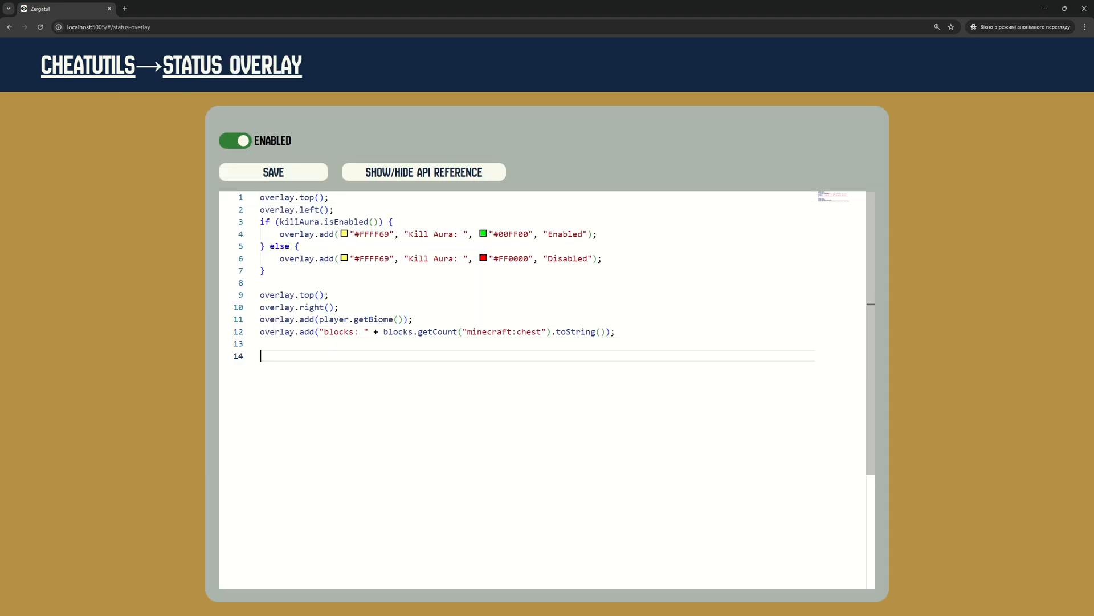
Step: Write an if (villagerRoller.isActive()) block with overlay.center(), overlay.middle() and overlay.add(villagerRoller...), then return to the module list
text(if (vill)
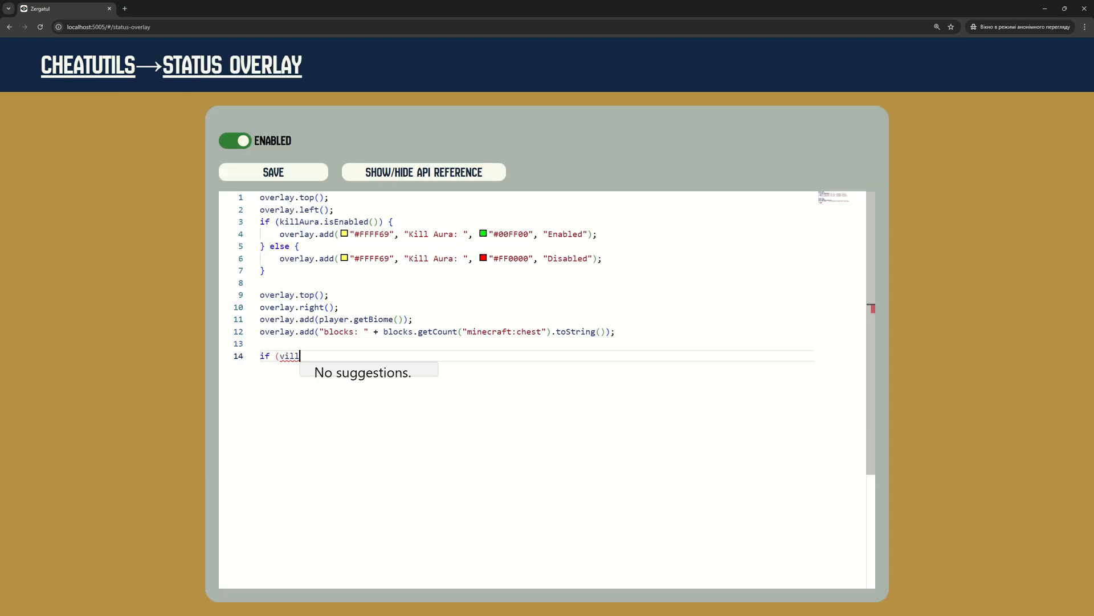
text(agerRoller.isActive()) {)
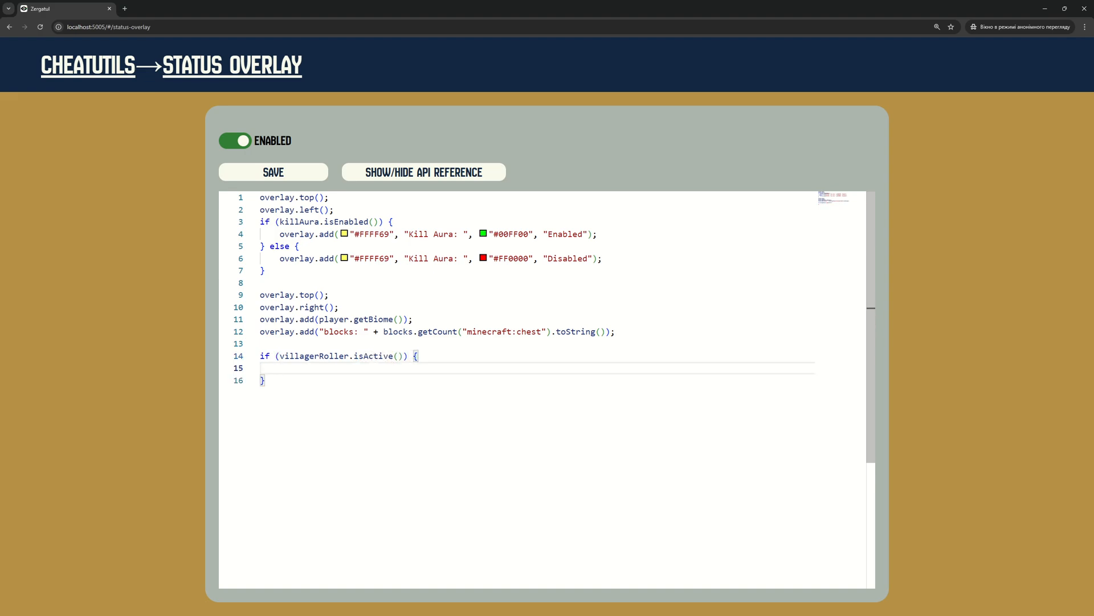
text(overlay.middle();)
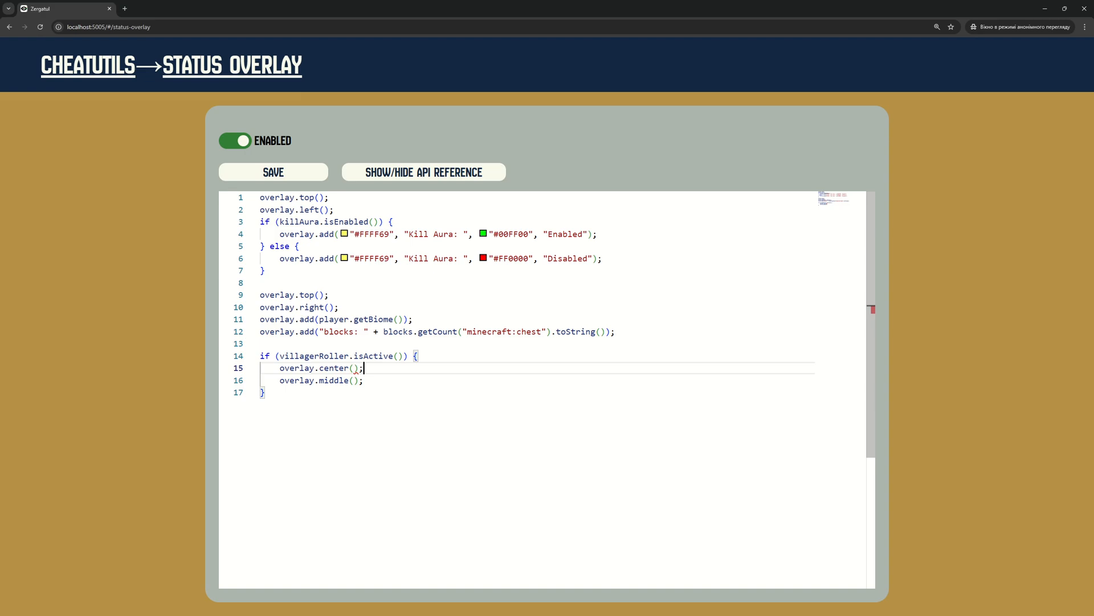
text(overlay.add)
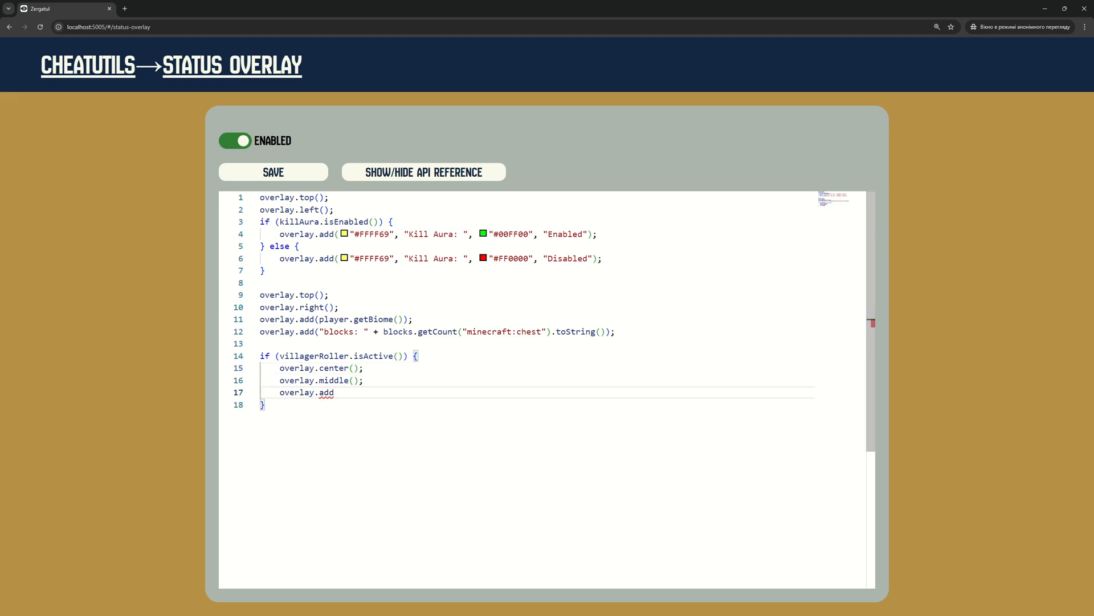
text((villagerRoller.)
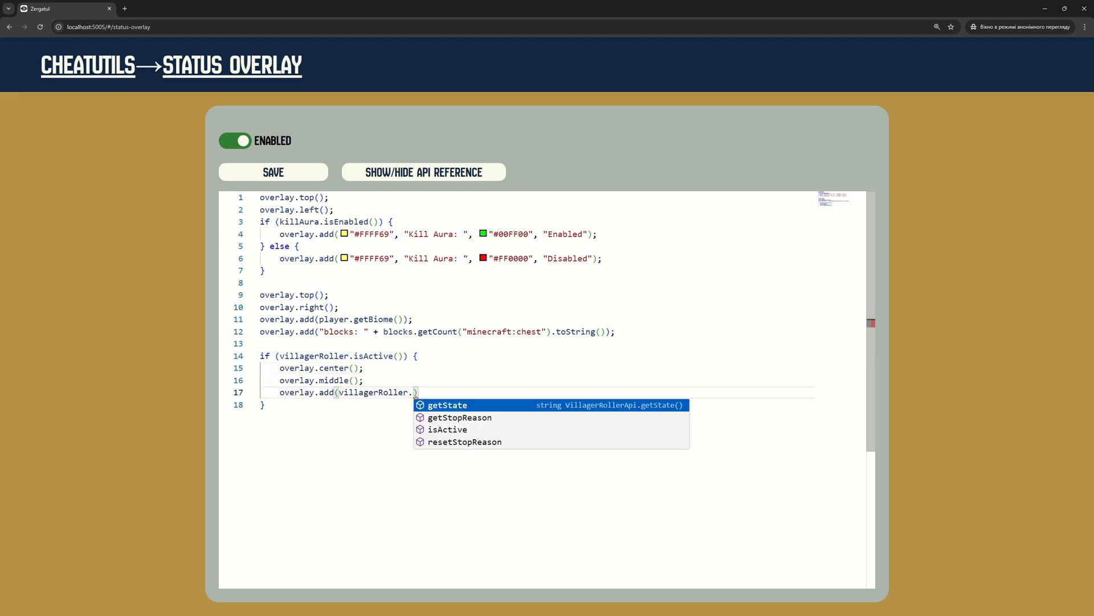
click(447, 405)
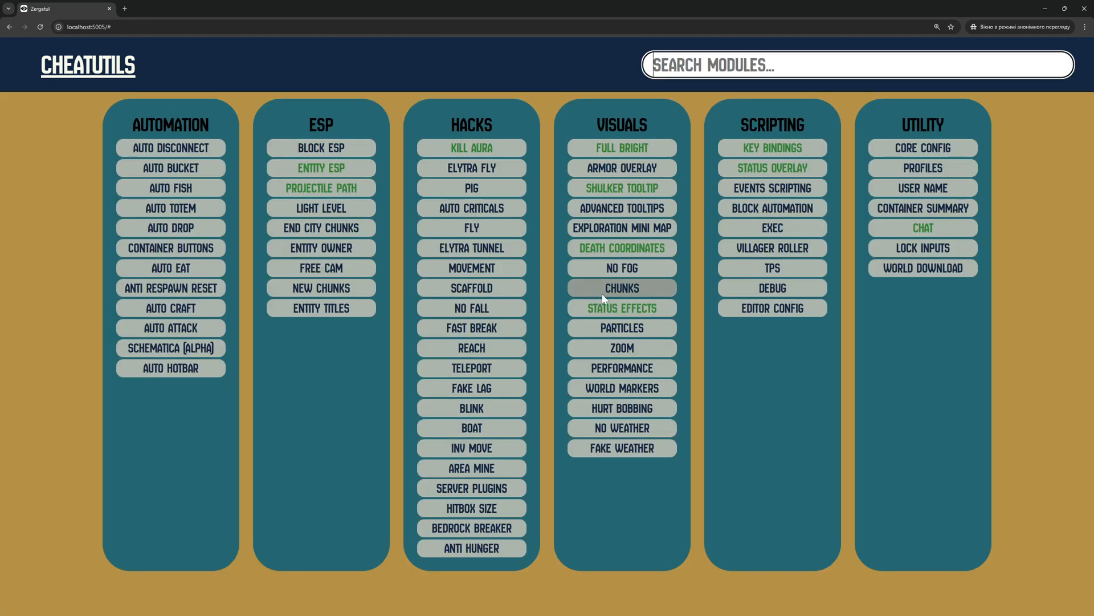
Step: In the Villager Roller script, start an if testing getEnchantmentId() == "minecraft:mending"
click(772, 248)
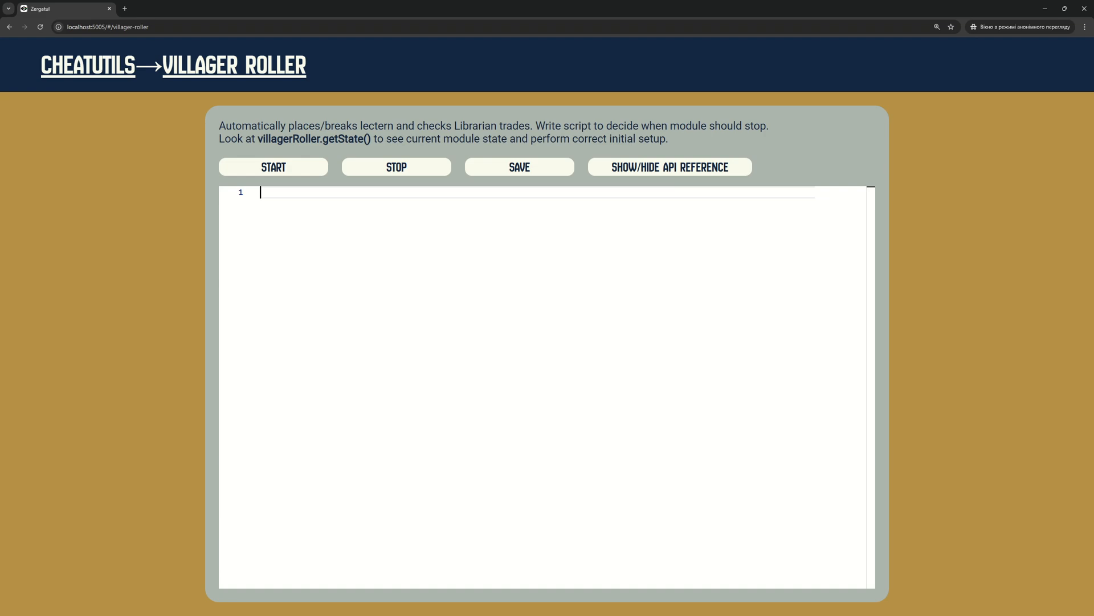
text(if (vi))
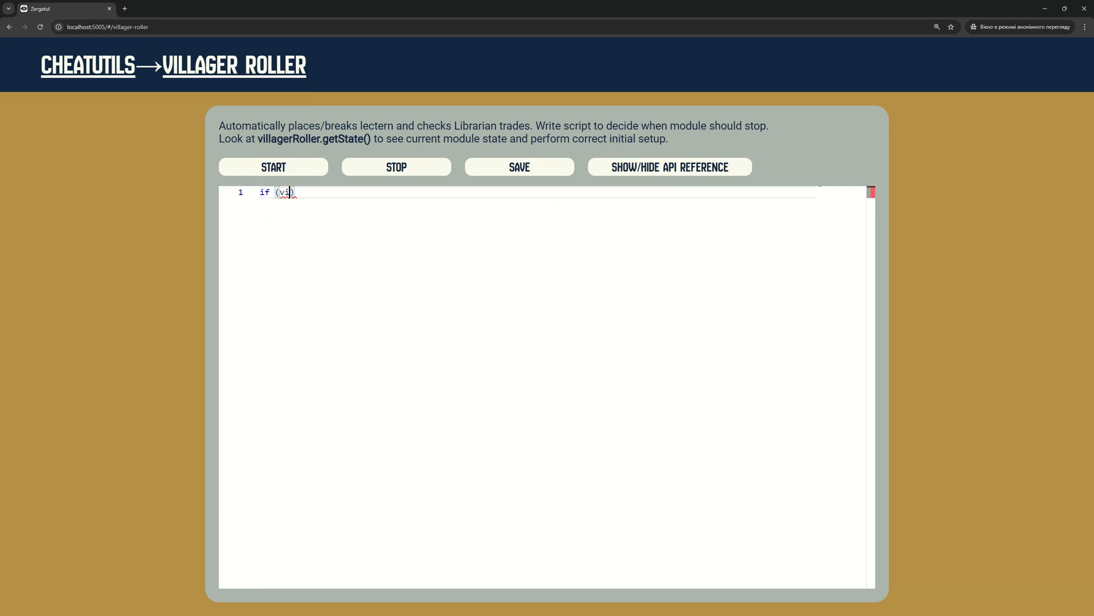
text(illagerRoller.)
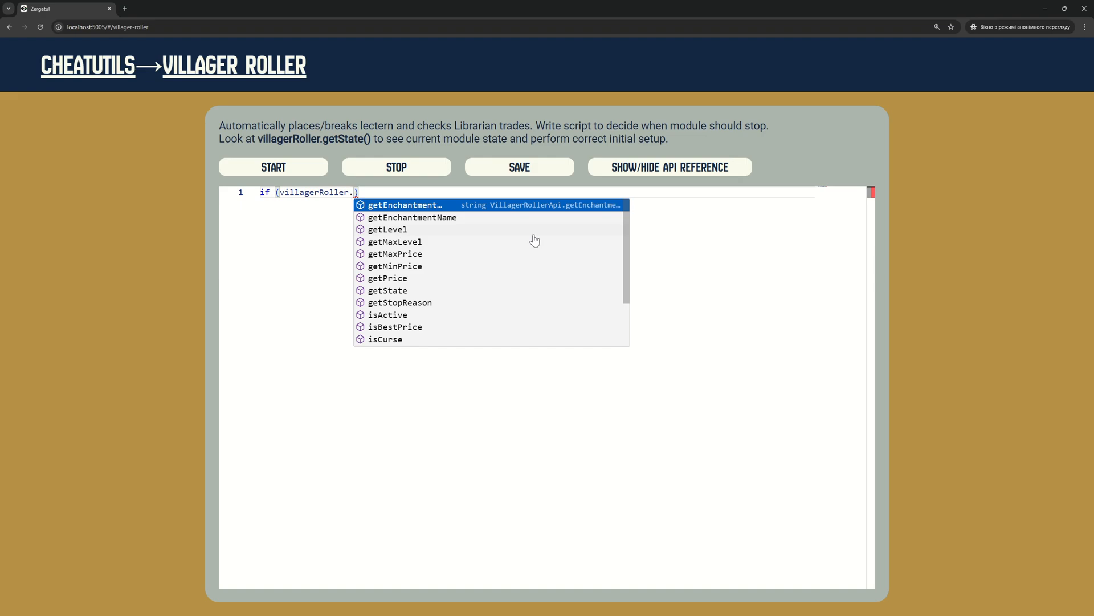
text(g)
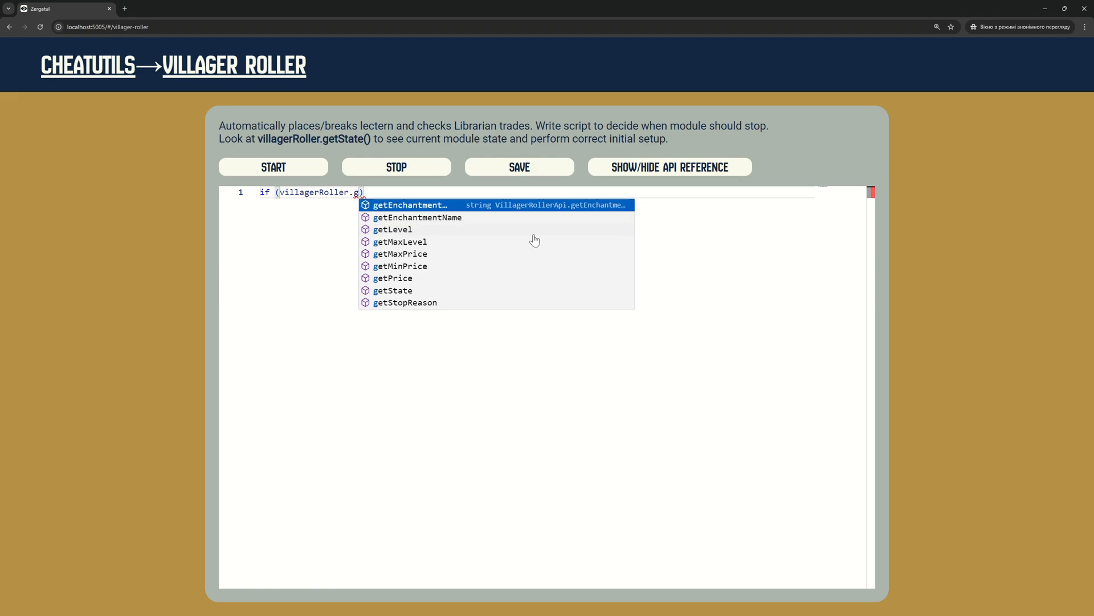
click(408, 204)
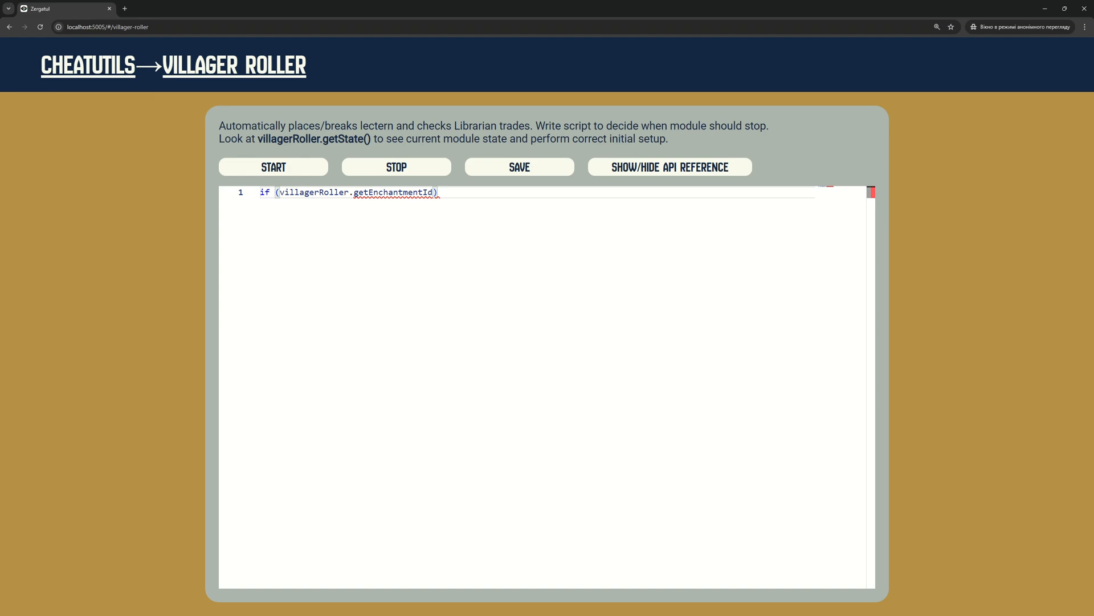
text(())
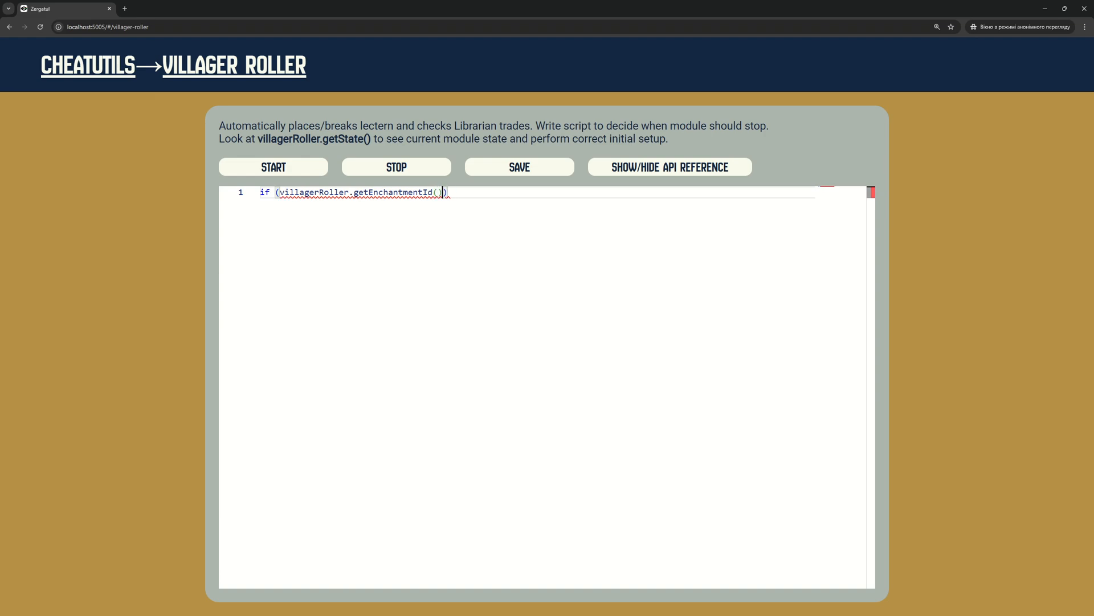
text(== "minecraft:mending)
text(villagerRoller.stop)
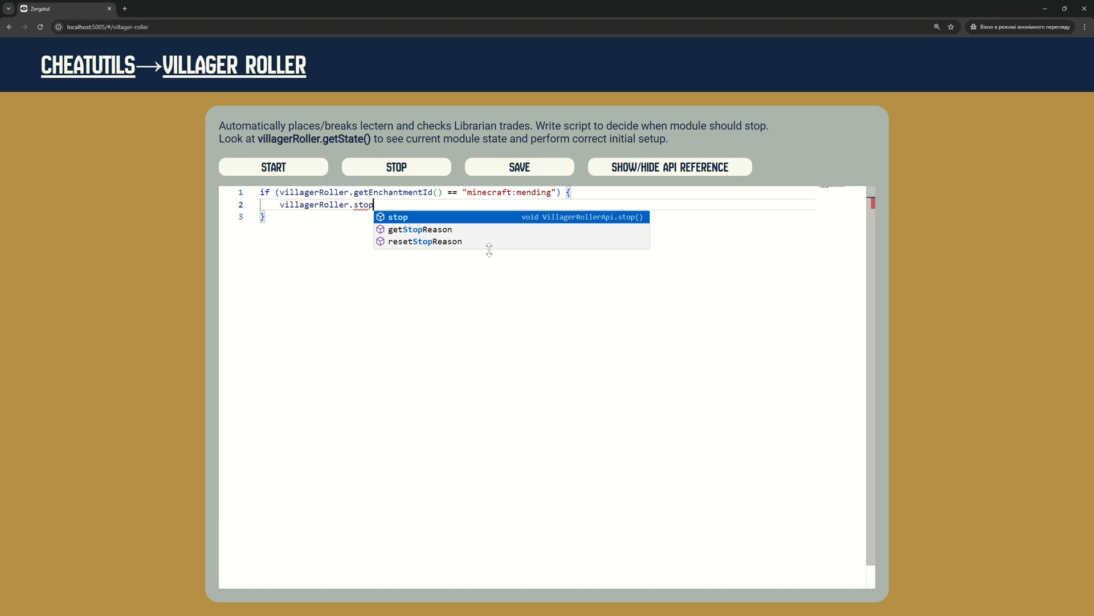
Step: Inside that if, call villagerRoller.stop() so rolling halts on Mending
click(398, 216)
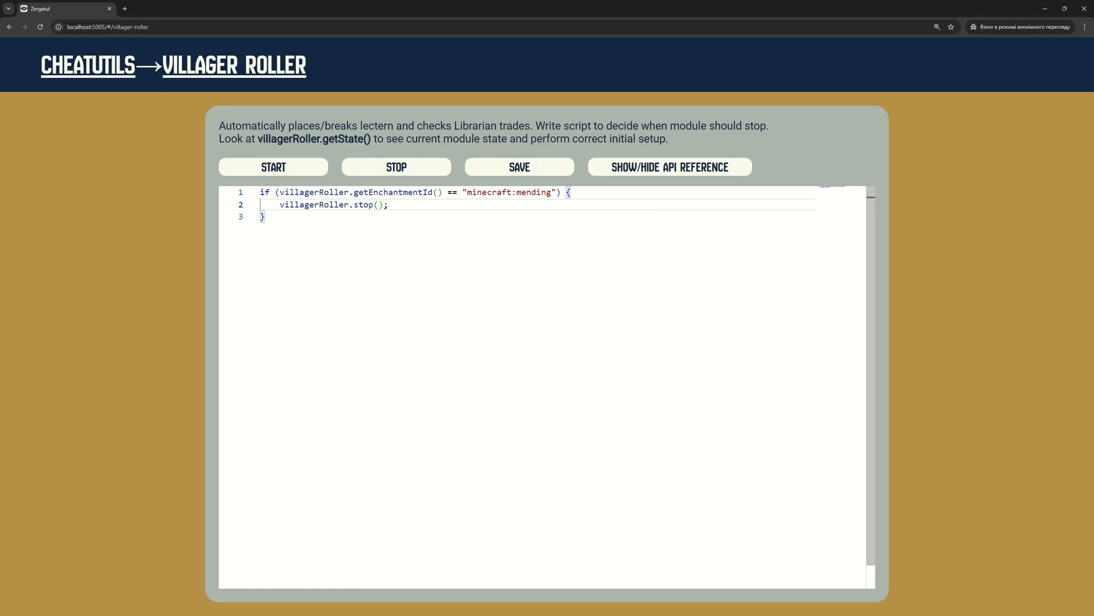
click(520, 167)
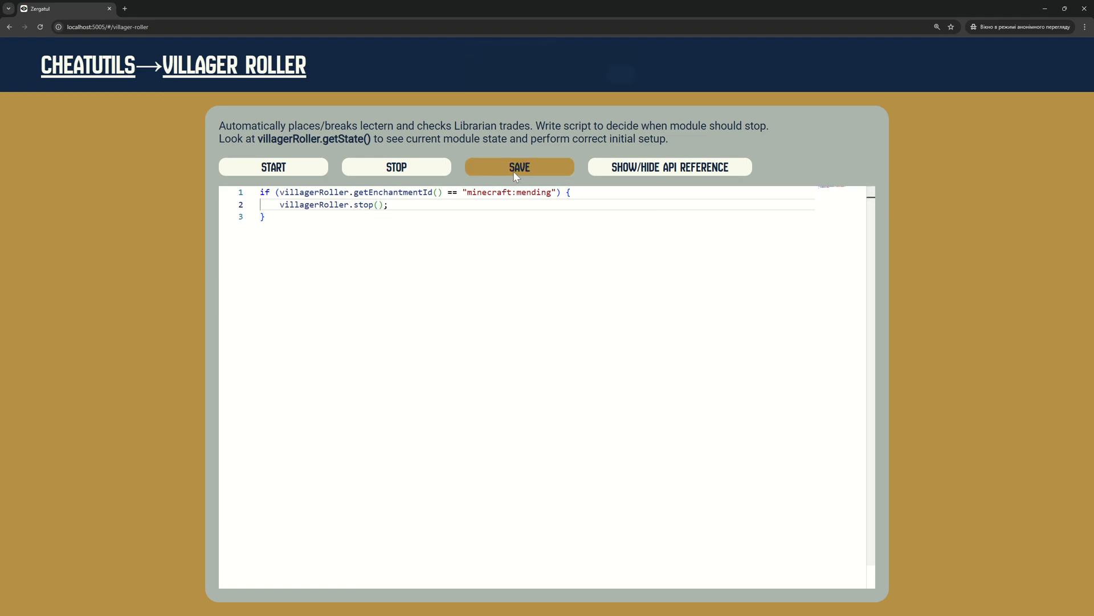
click(519, 166)
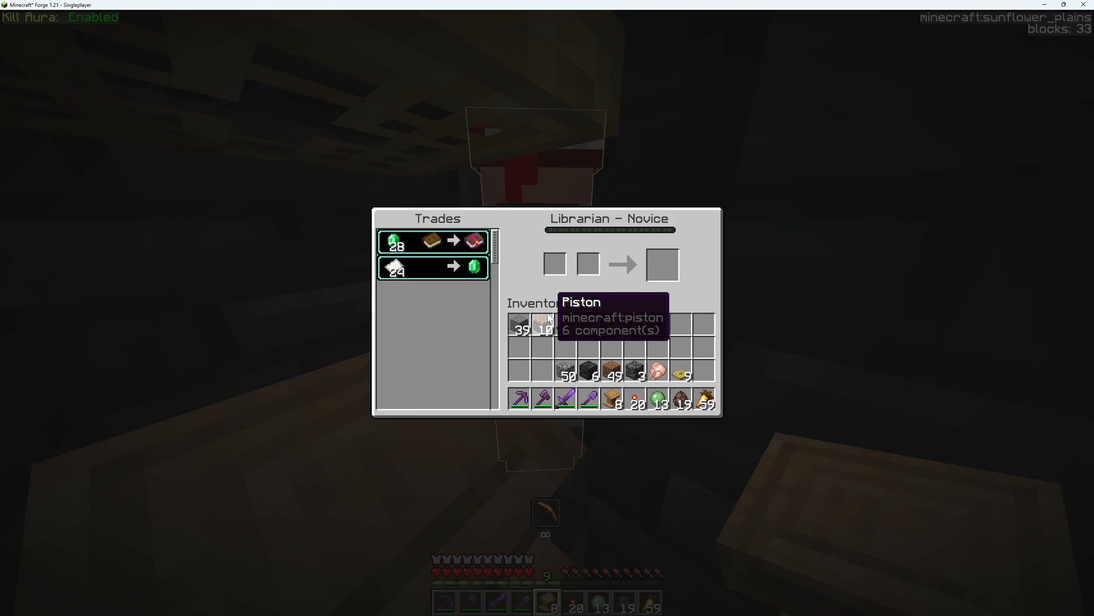
mouse_move(477, 247)
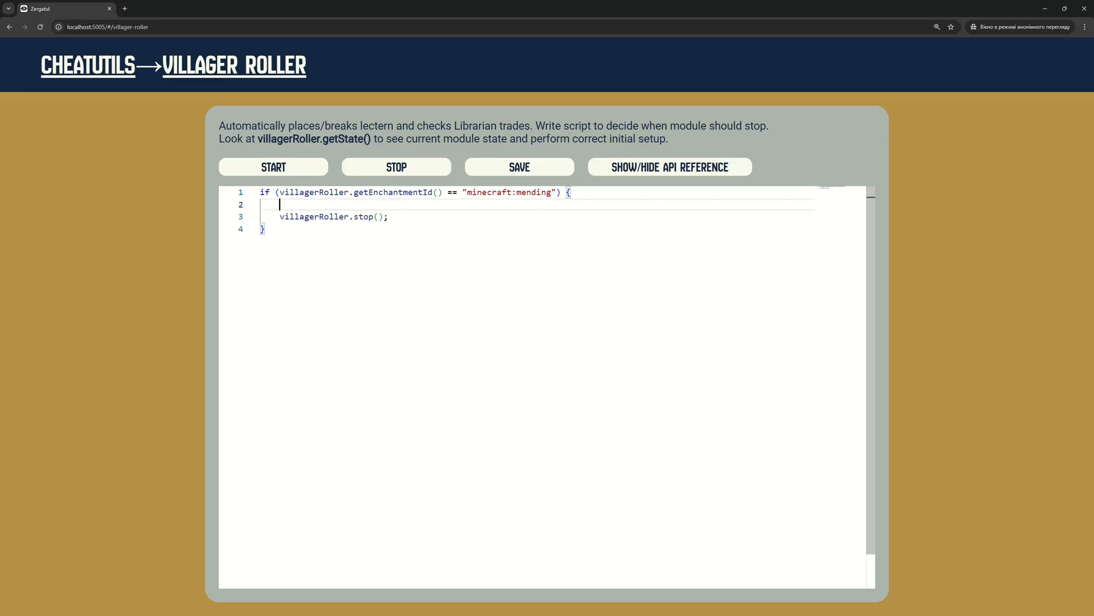
Step: Compute percents from the price and declare string textcolor defaulting to white "#FFF"
text(ui.systemMessage("Trade found");)
text(float)
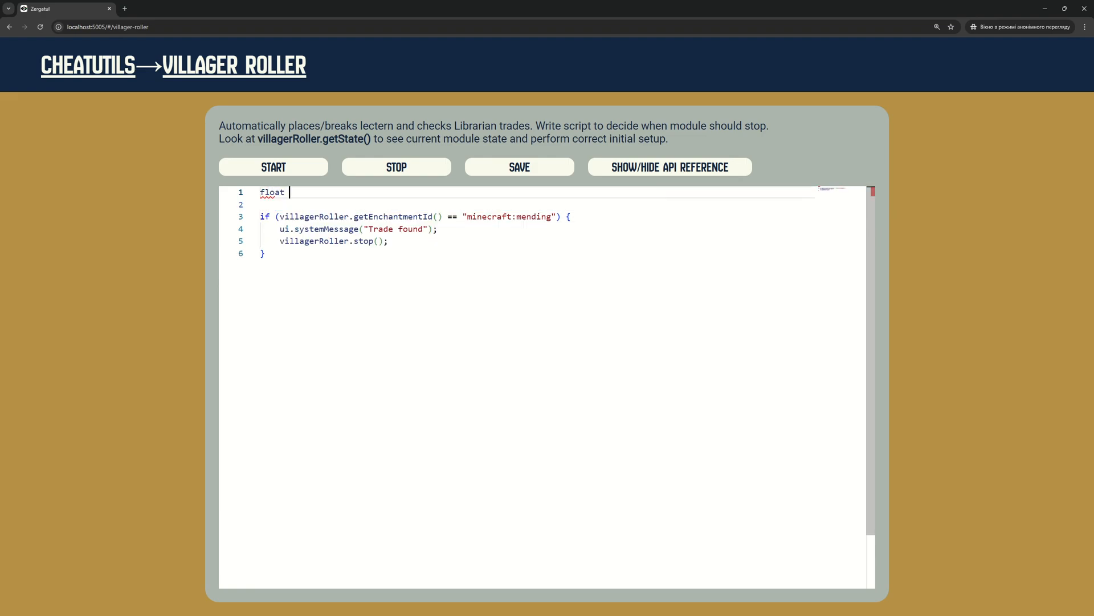
text(percents = 100.0 * villagerRoller.getPrice() / villagerRoller.getMinPrice();)
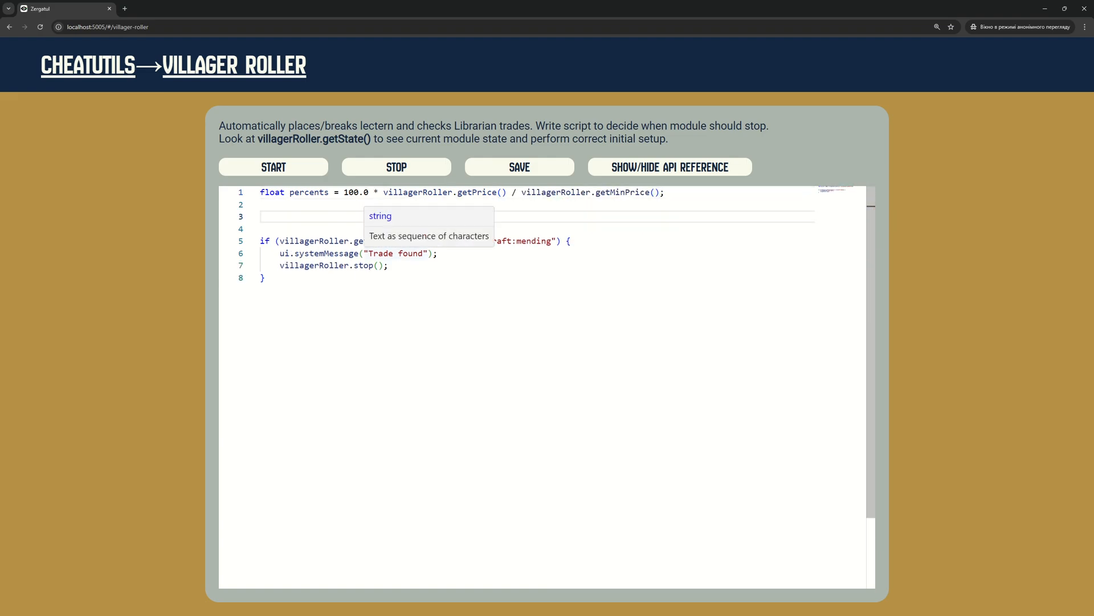
text(string textcolor = "#FFF")
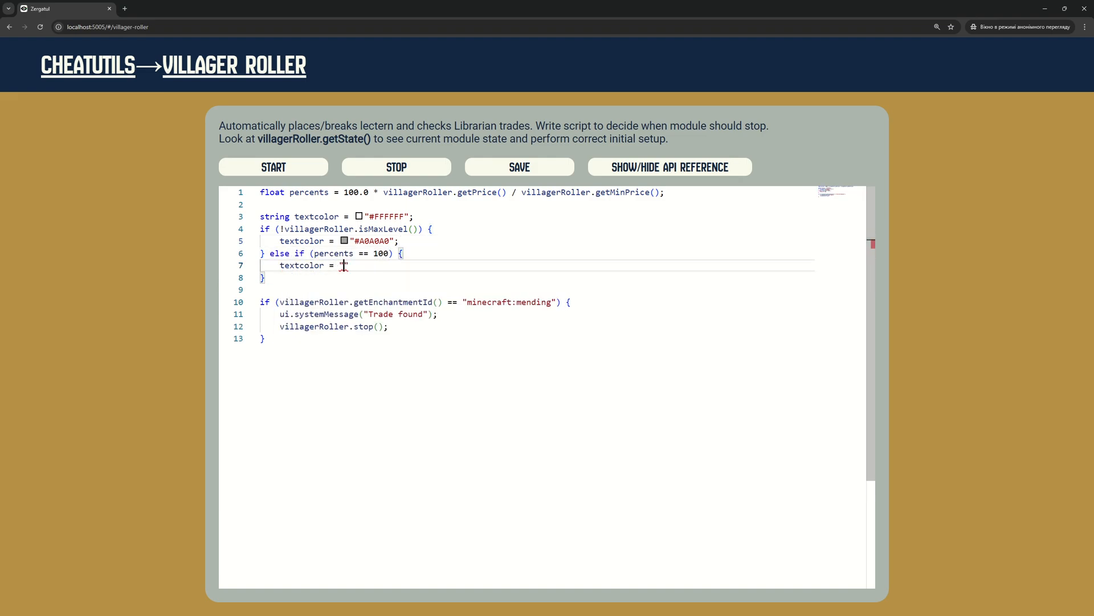
Step: Set textcolor to green "#00FF1D" or a gradient starting at "#7FFF8E" depending on percentage
text("#00FF1D")
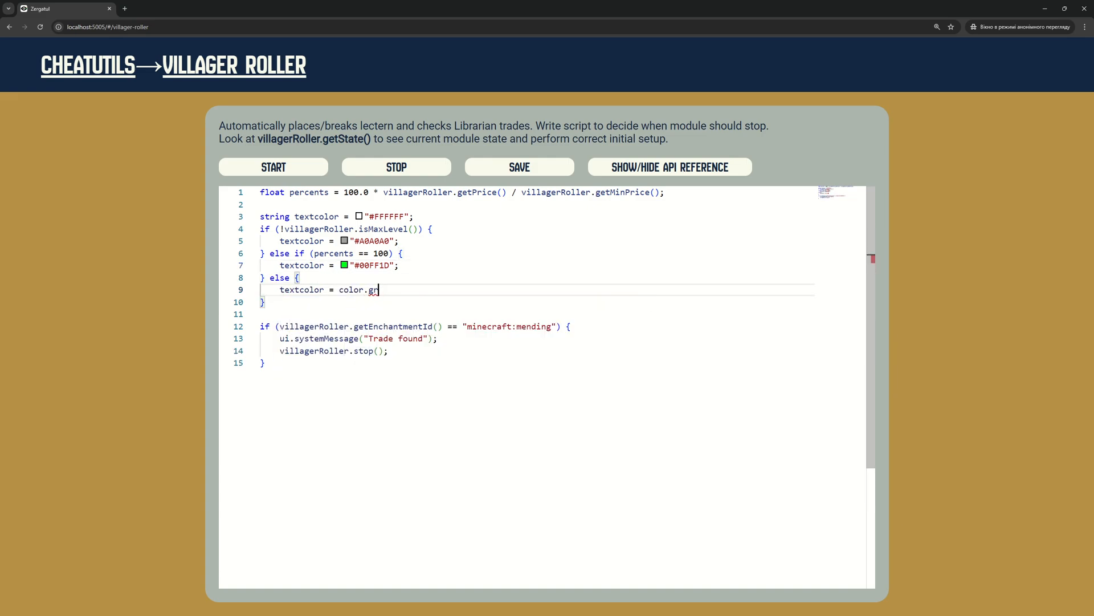
text(adient();)
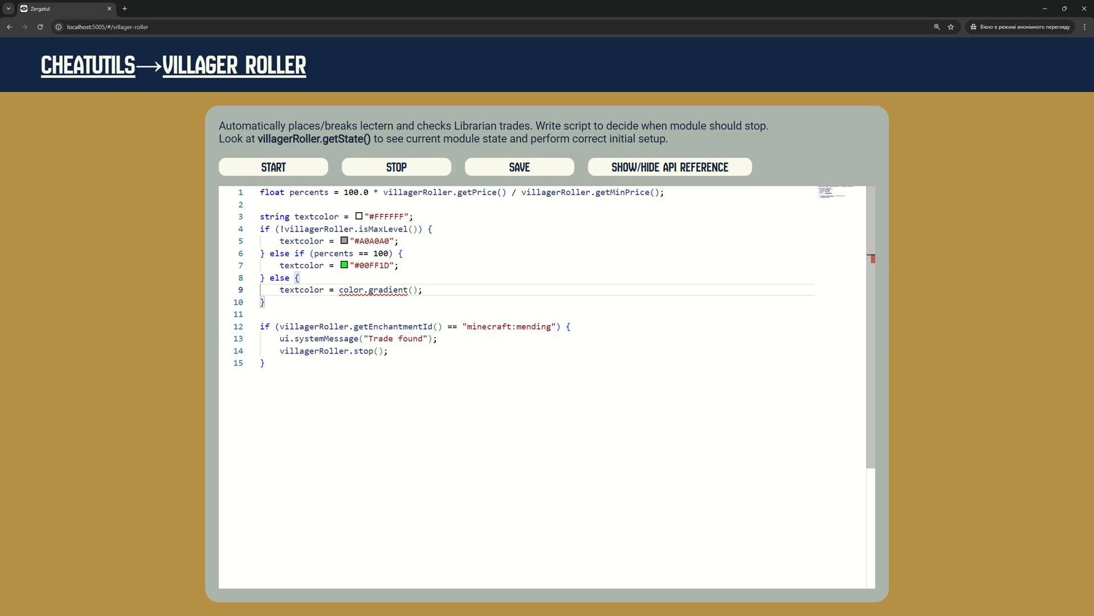
text("#")
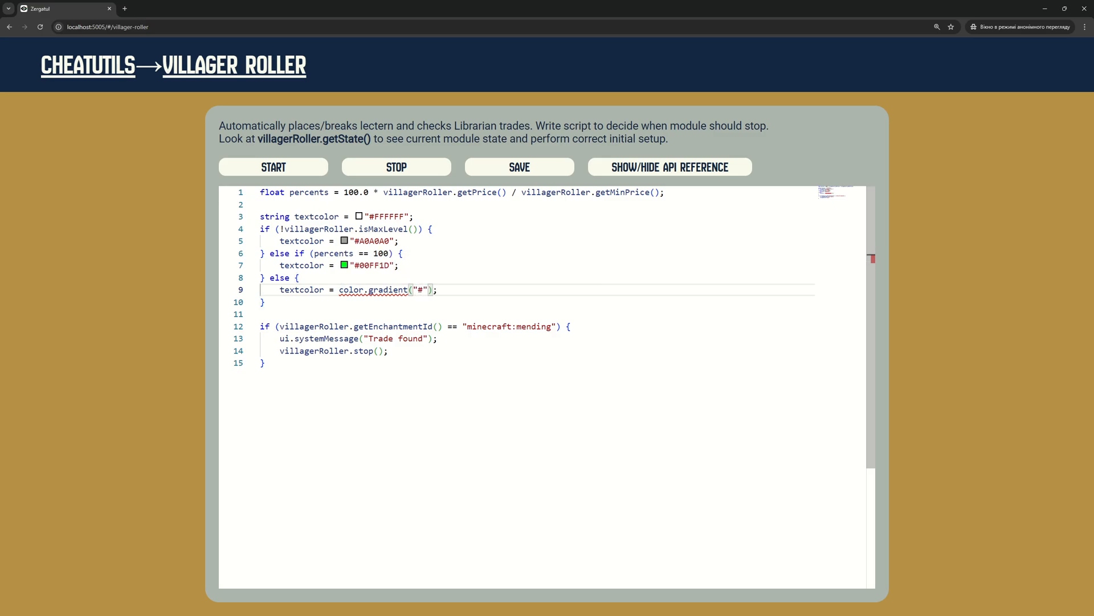
text("#7FFF8E", "#FF7F7F", (percents - 100) / 100)
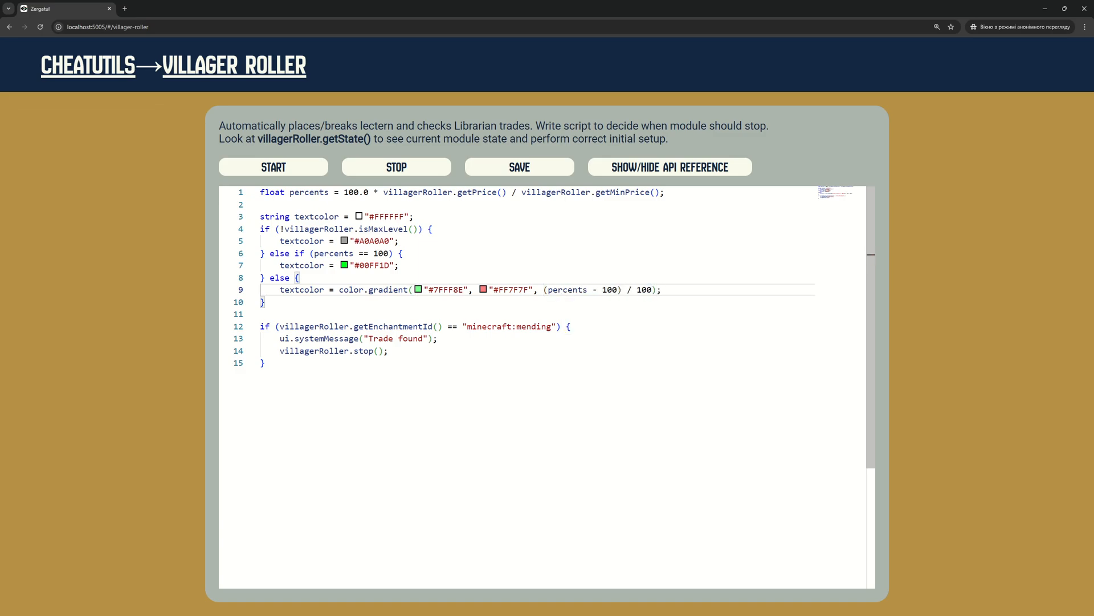
mouse_move(388, 289)
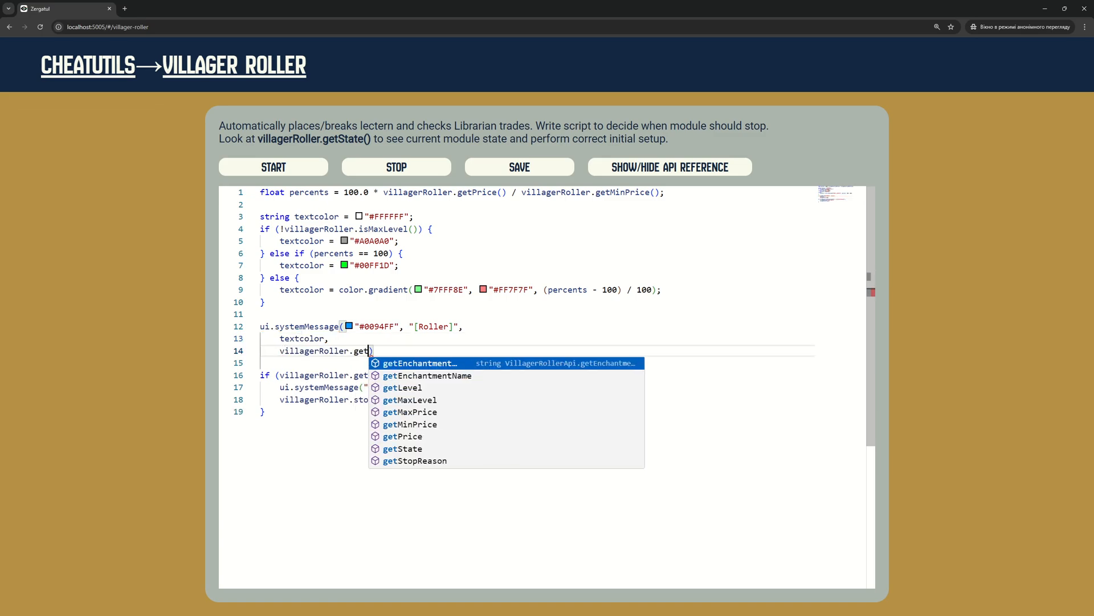
Step: Append getEnchantmentName, getLevel, getPrice and percents.toStandardString(0) + "%" to the log message, then start recolouring Trade found!
click(428, 375)
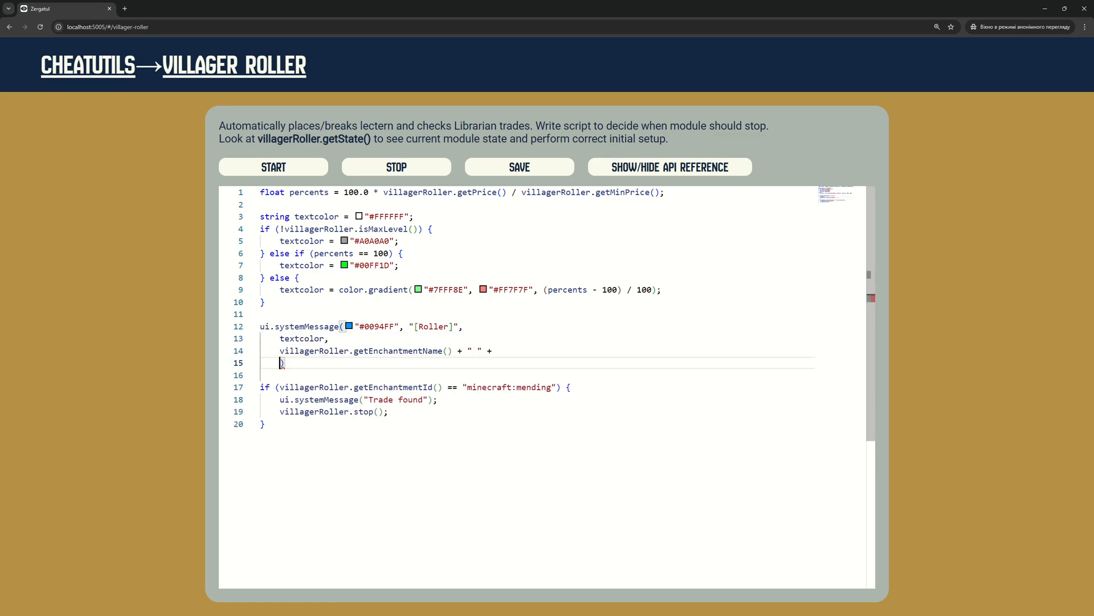
text(villagerRoller.getLevel()
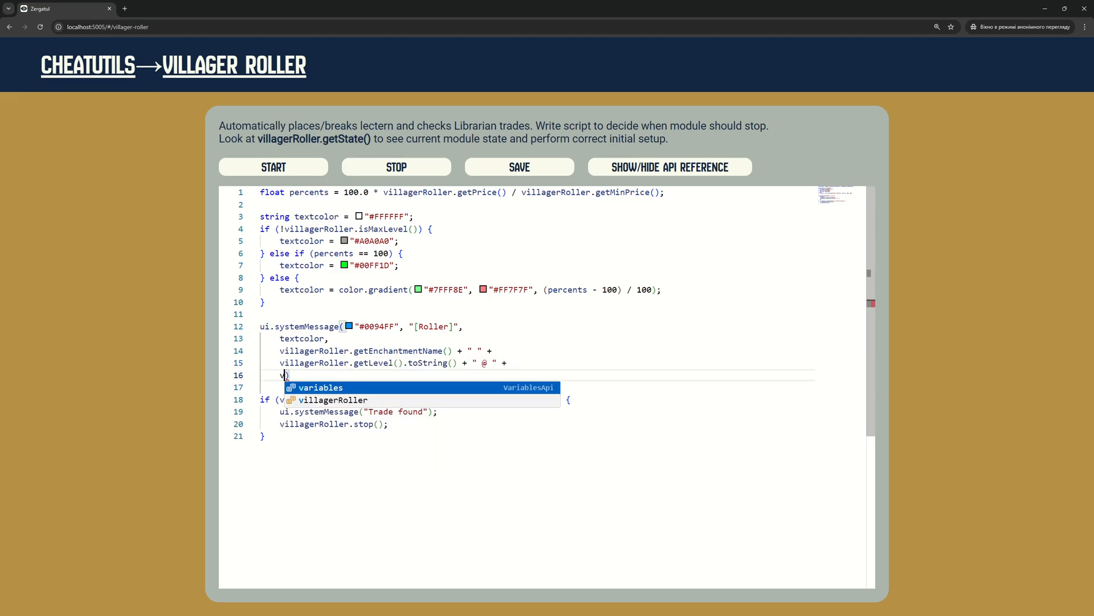
text(villagerRoller.getPrice().toString() + " ---- "))
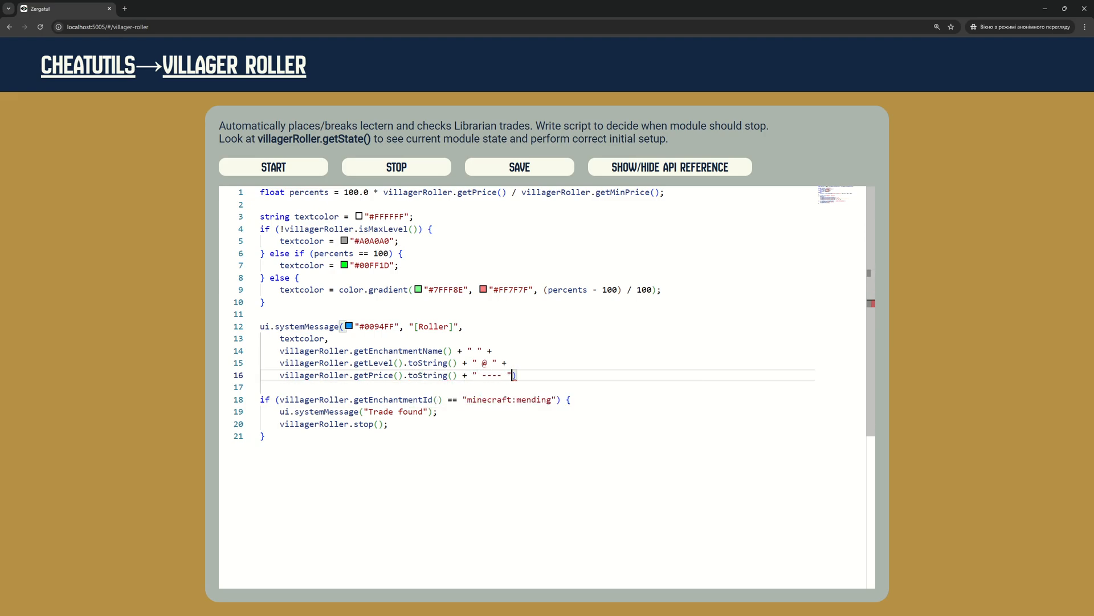
key(Enter)
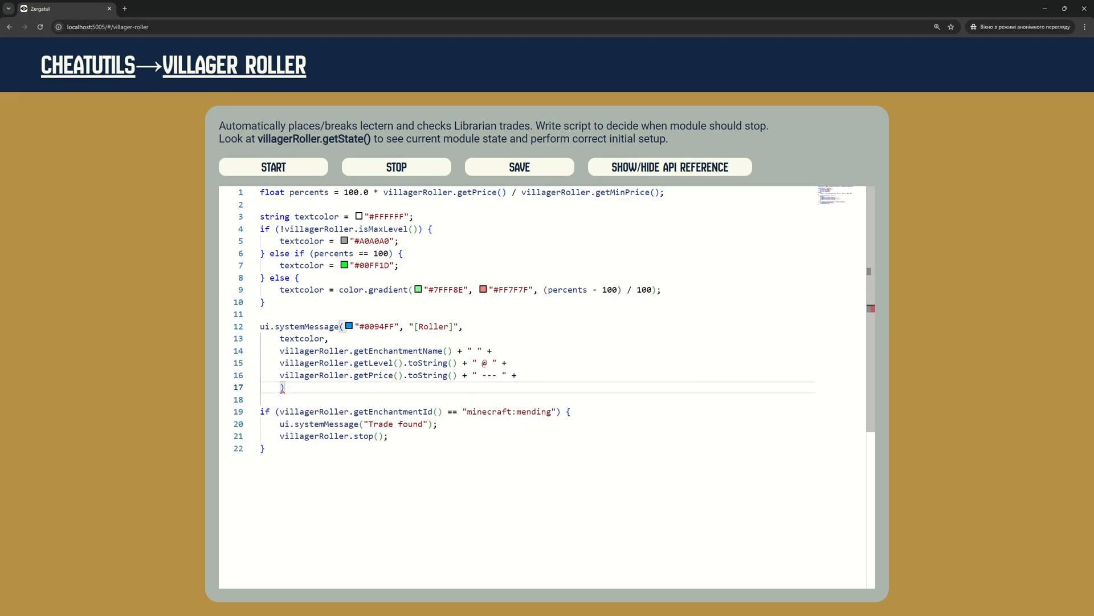
text(percents.toStandardString()
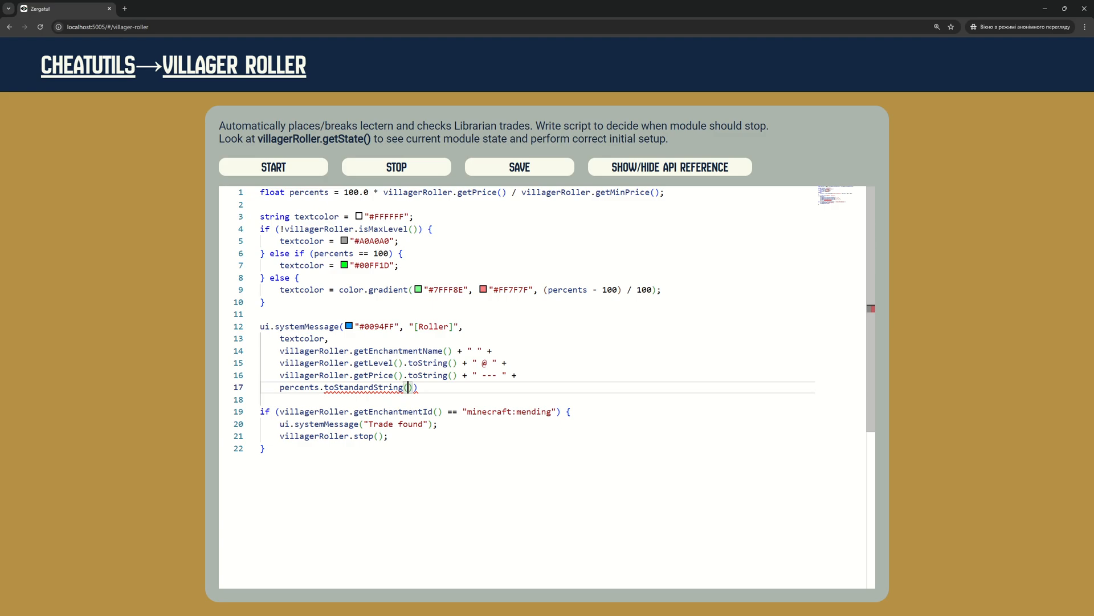
text(0) + "$")
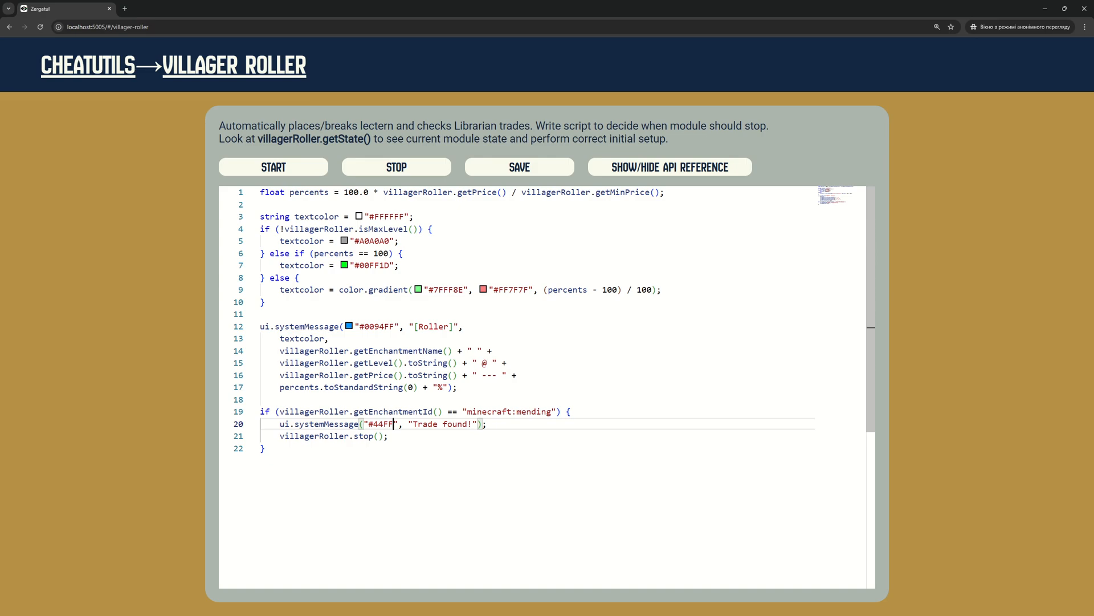
click(362, 424)
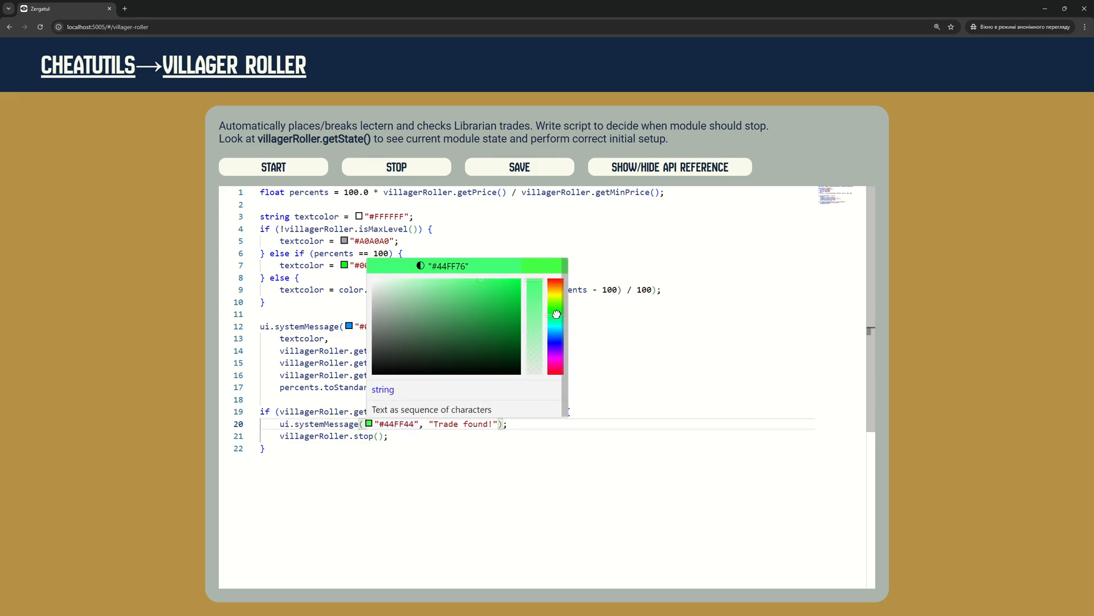
Step: Choose green #22FD5C for the Trade found! message
click(520, 167)
text(string[] skip = new string[] {)
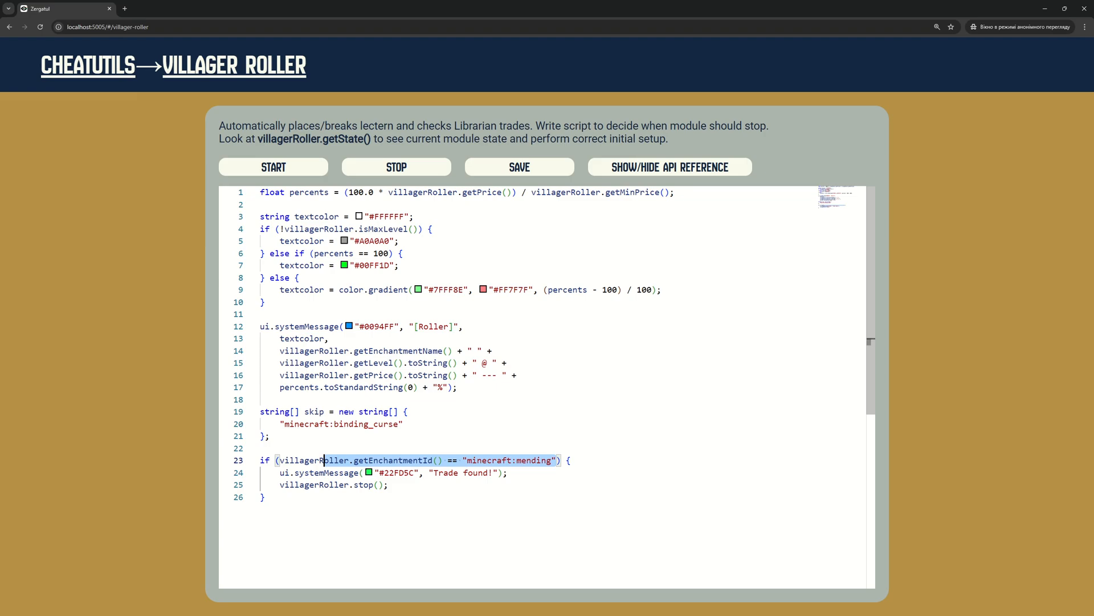
Step: Add a foreach over skip that returns on a match, and require isBestPrice() && isMaxLevel() to stop
text(foreach (string id in skip) {)
text(if (villagerRoller.getEnchantmentId() == id) {)
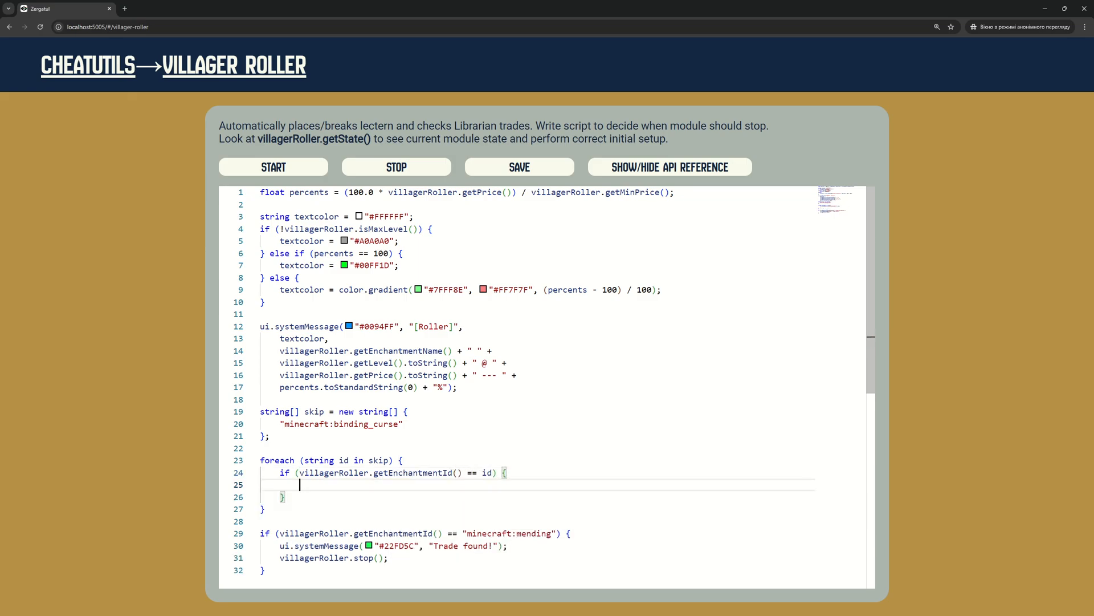
text(return;)
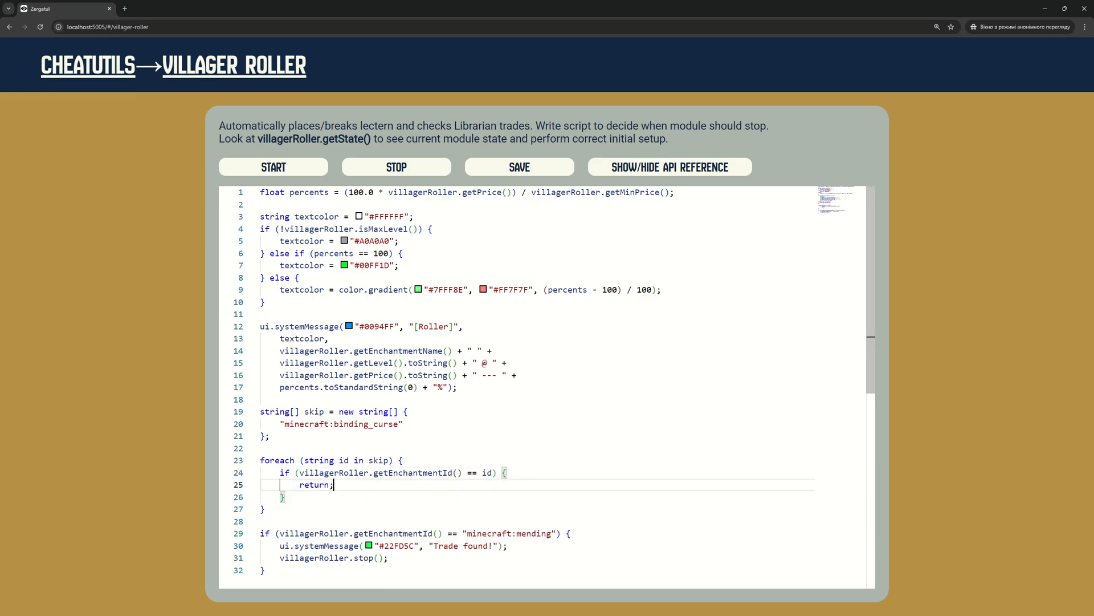
scroll(down, 3)
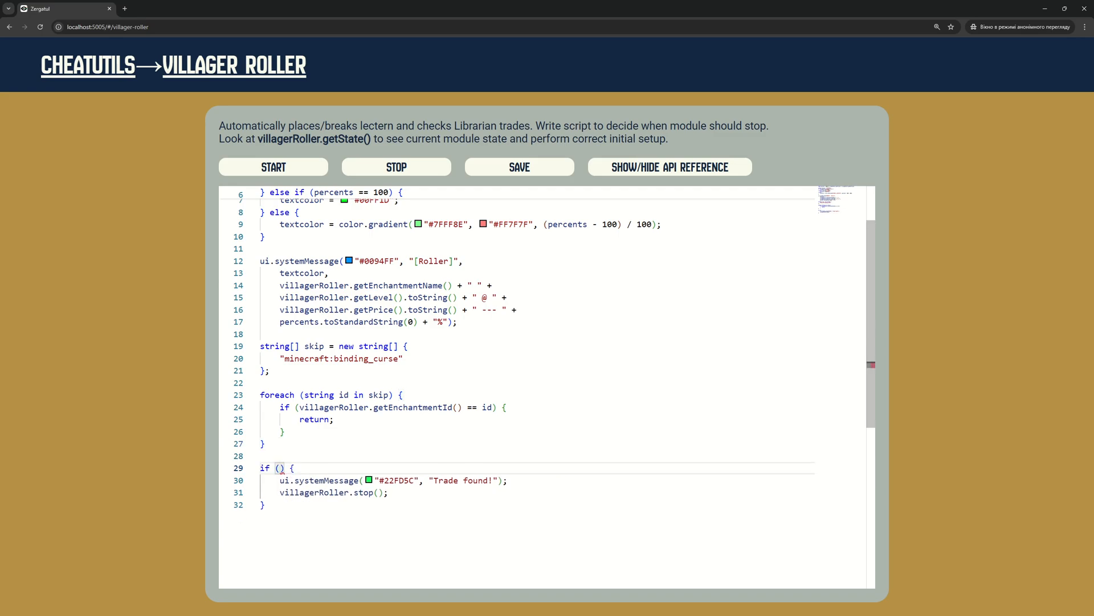
text(villagerRoller.isBestPrice())
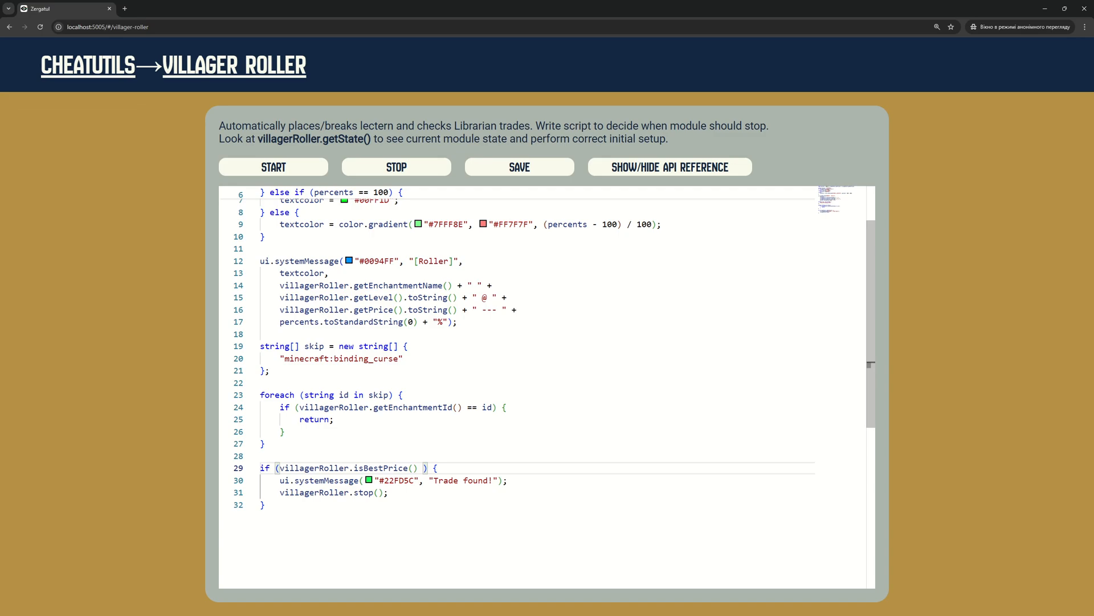
text(&& villagerRoller.isMaxLevel())
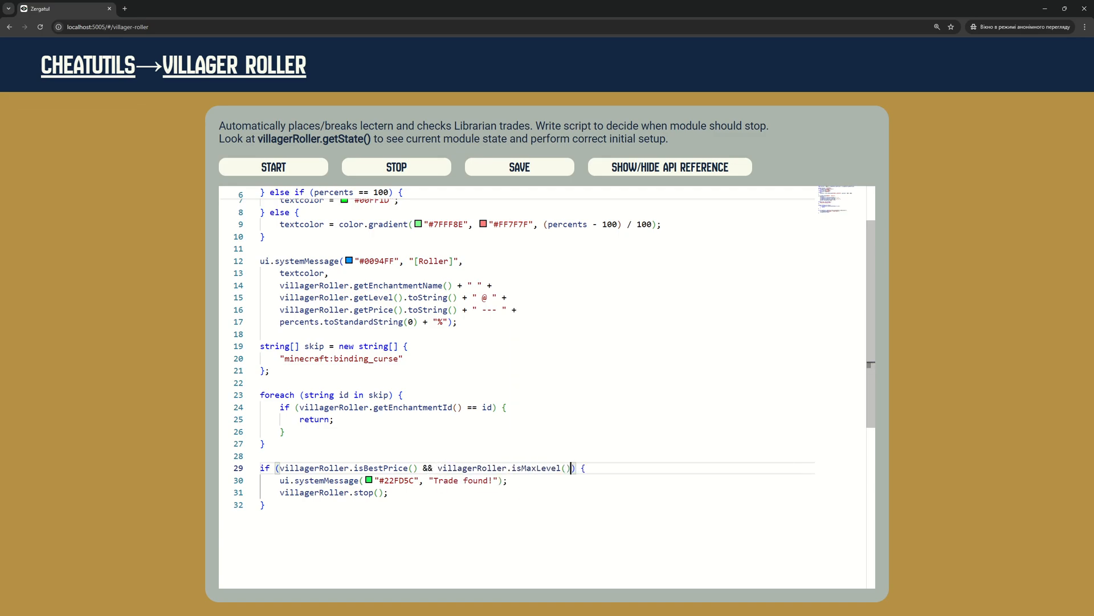
mouse_move(562, 468)
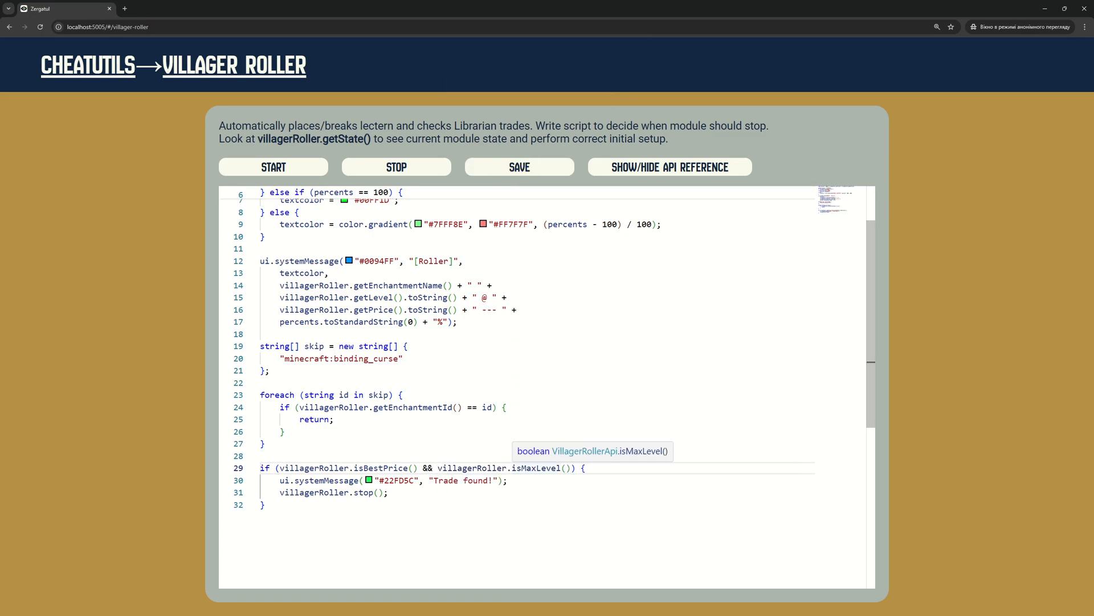
Step: Rename skip to a wanted list, set a found flag in the loop and return if !found
text(st)
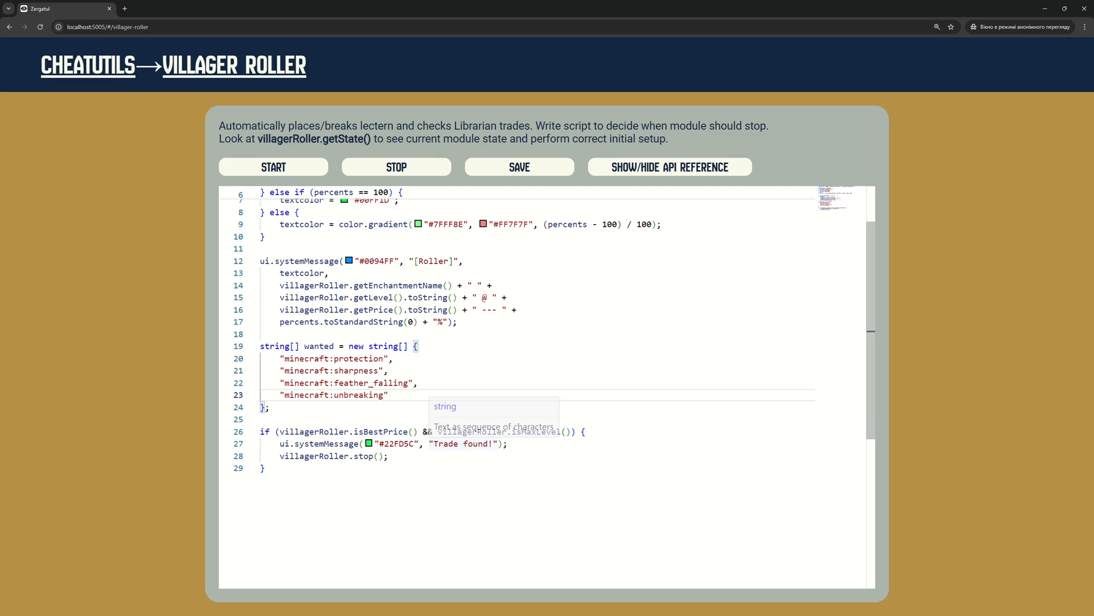
text(boolean found = false;)
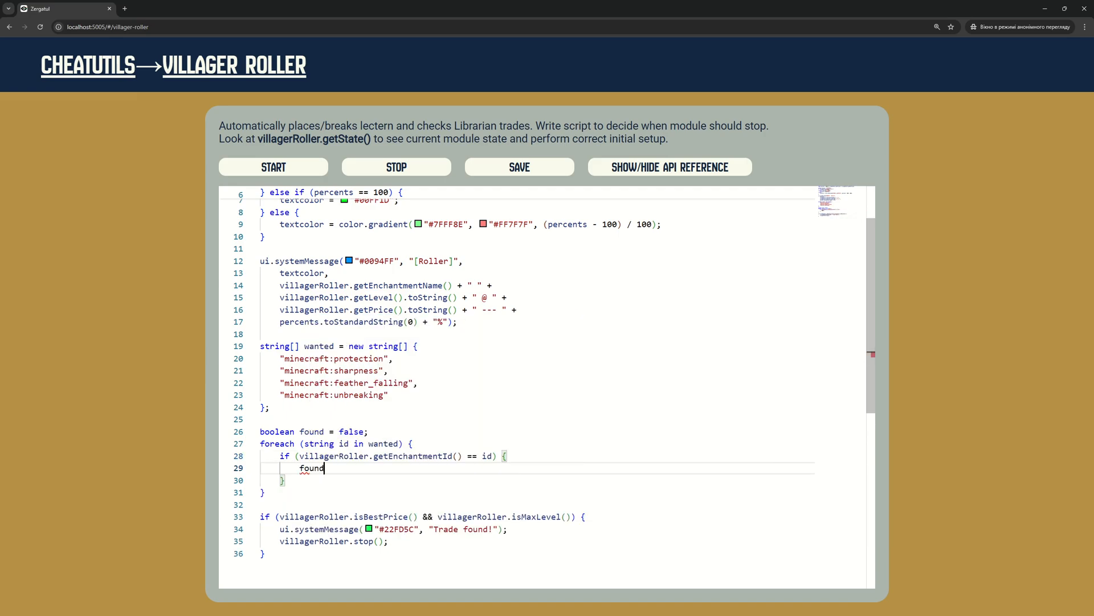
text(= true;)
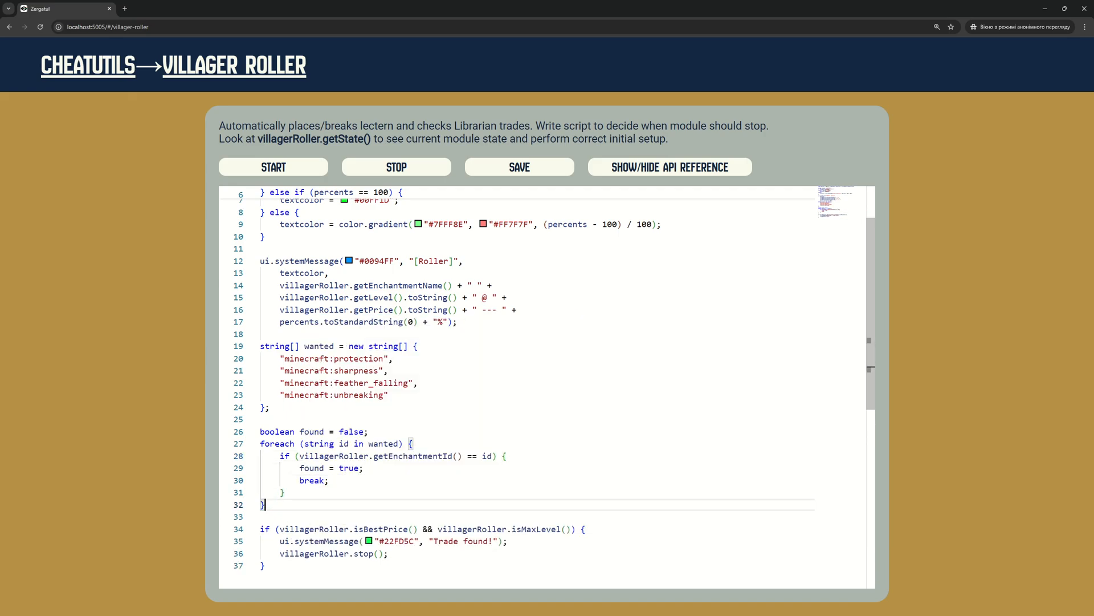
text(if (!found))
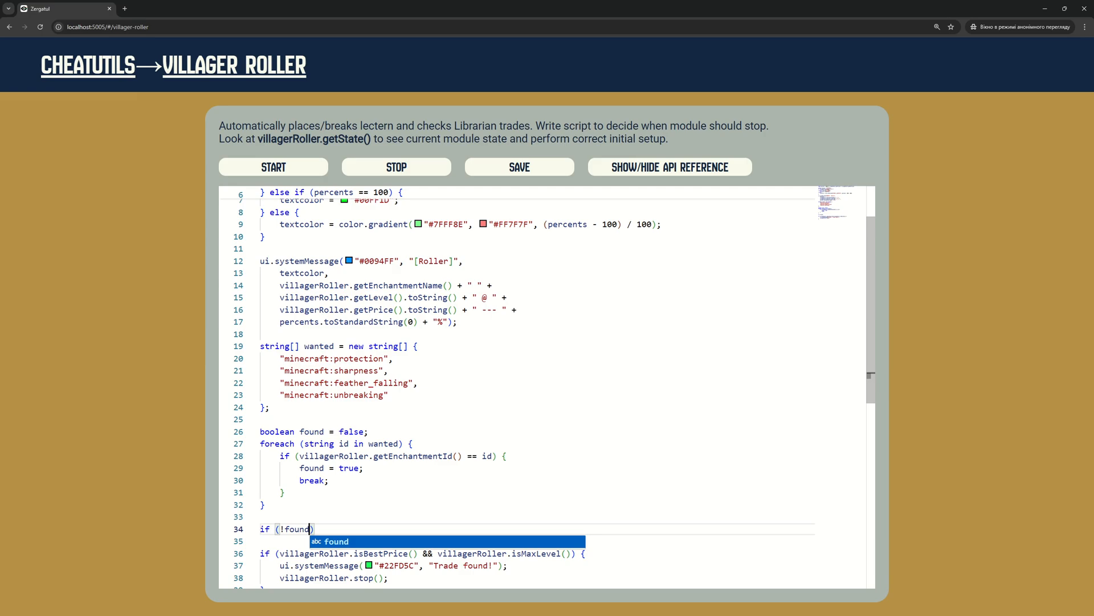
Step: Rewrite the stop condition to percents < 150 && villagerRoller.isMaxLevel()
click(520, 166)
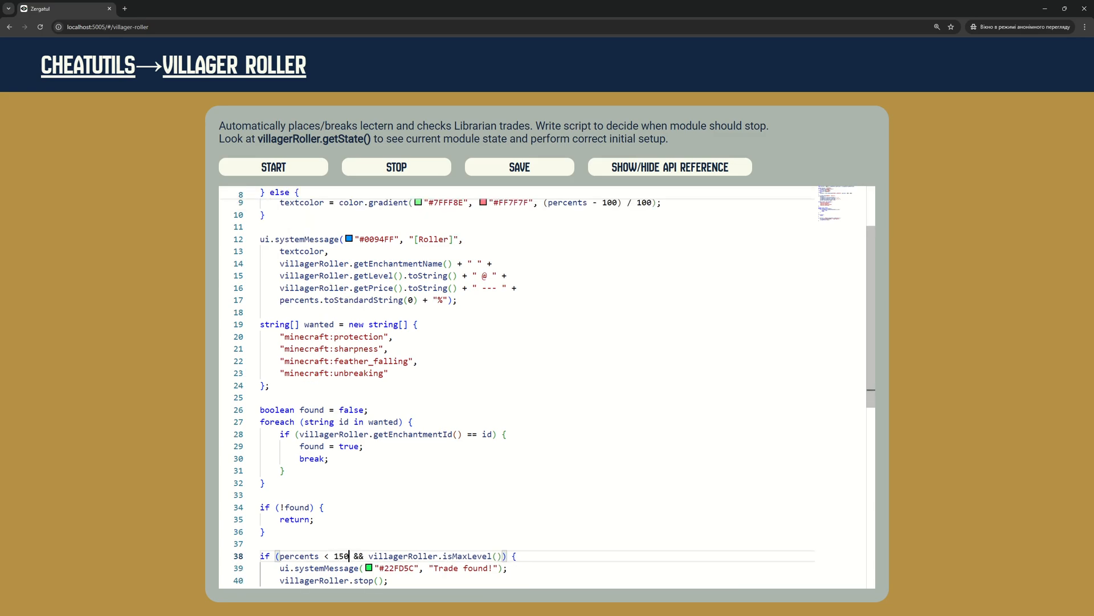
scroll(up, 3)
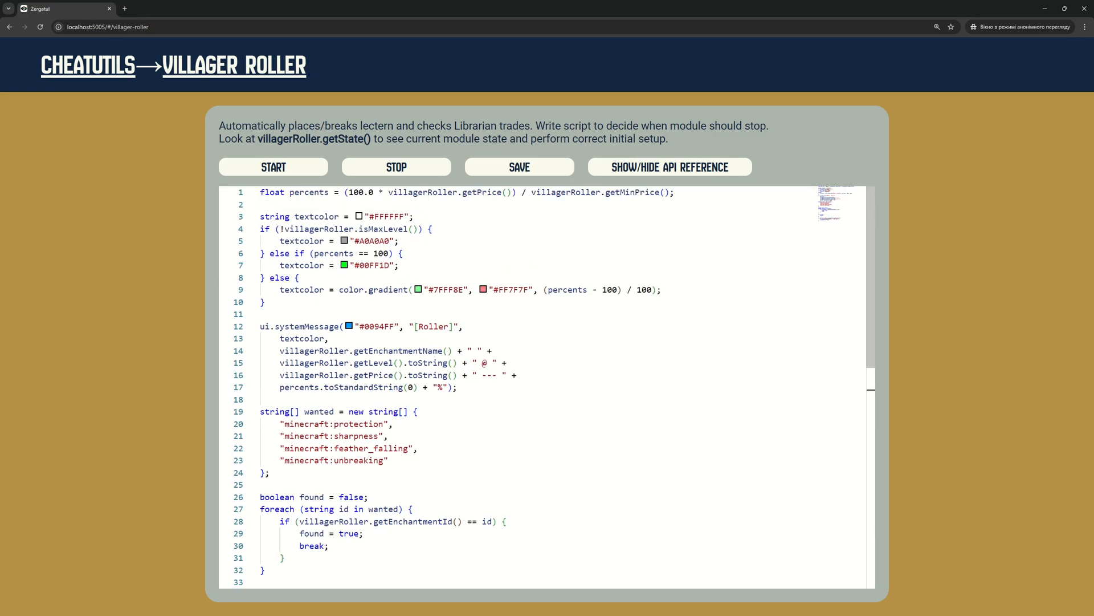
scroll(down, 3)
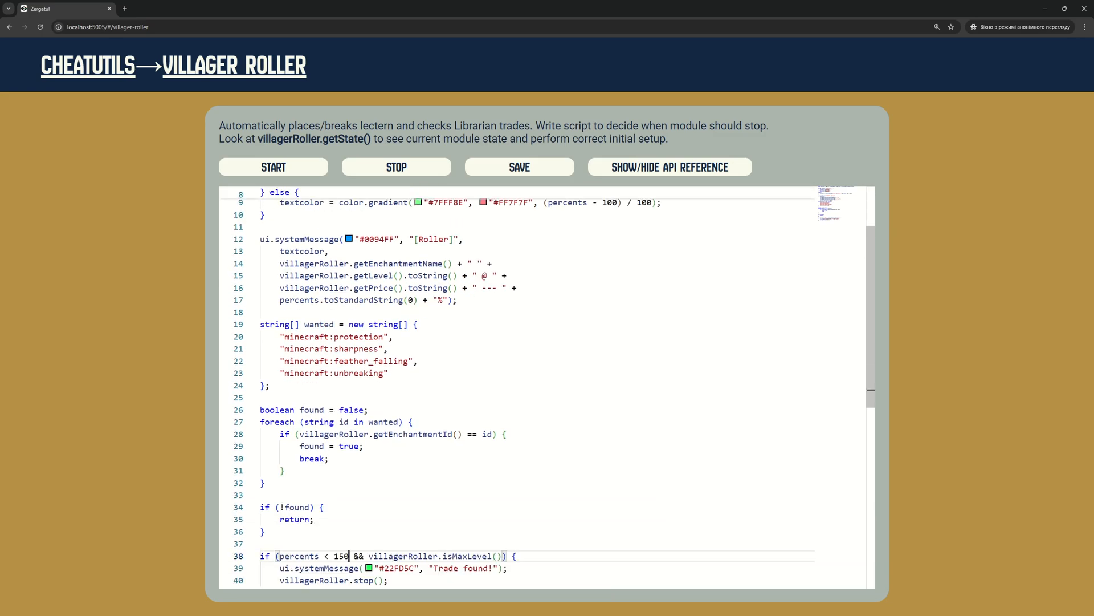